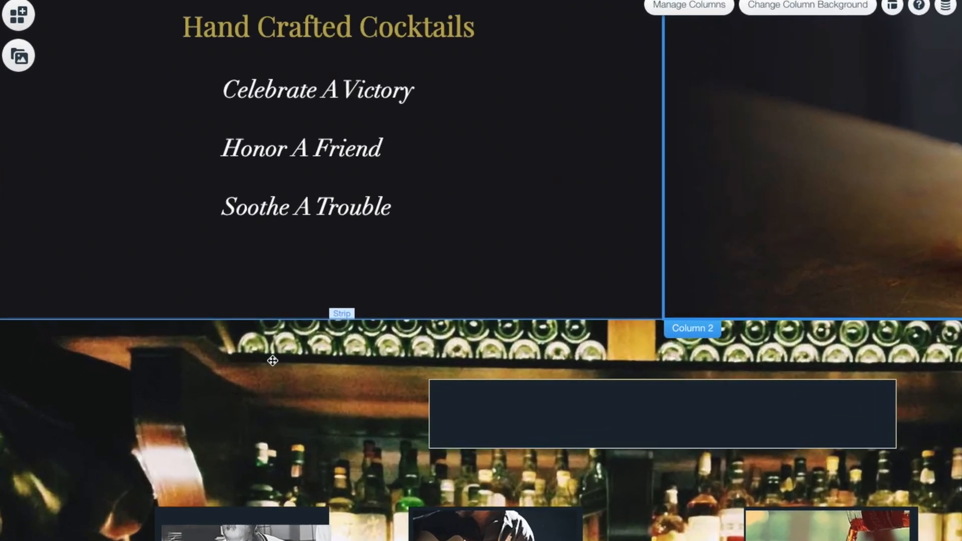
# - Reach the cocktails strip's solid-colour background options showing the Site Colors palette
pyautogui.click(404, 321)
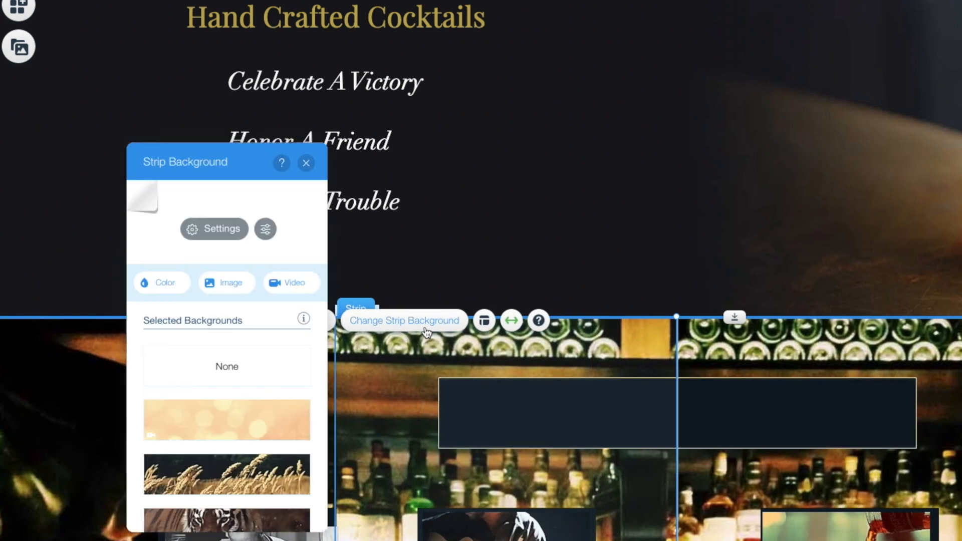
pyautogui.click(161, 282)
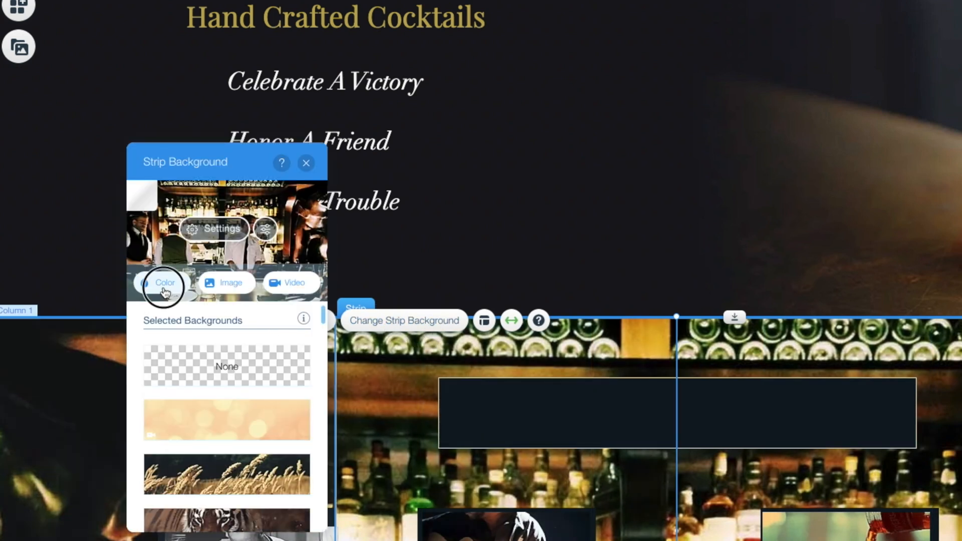
pyautogui.click(163, 282)
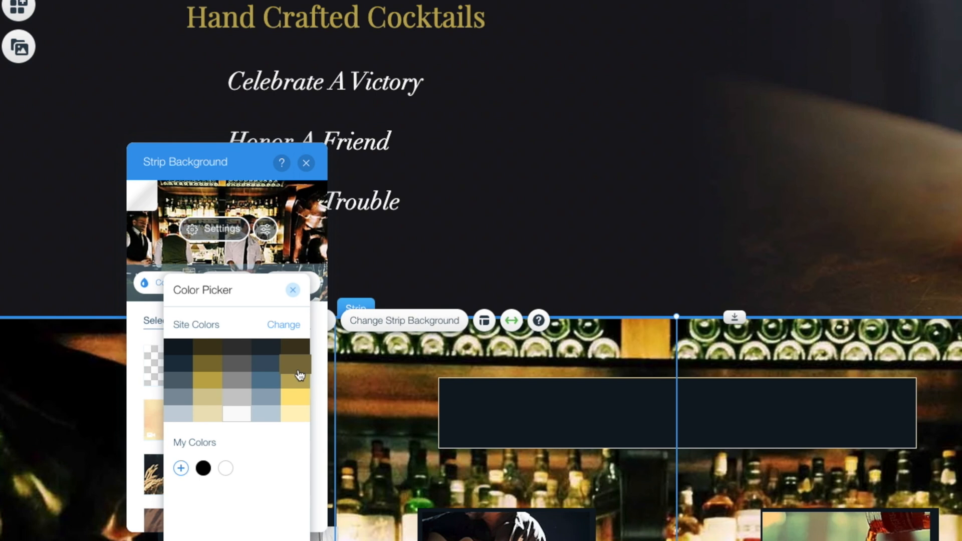
pyautogui.moveTo(288, 386)
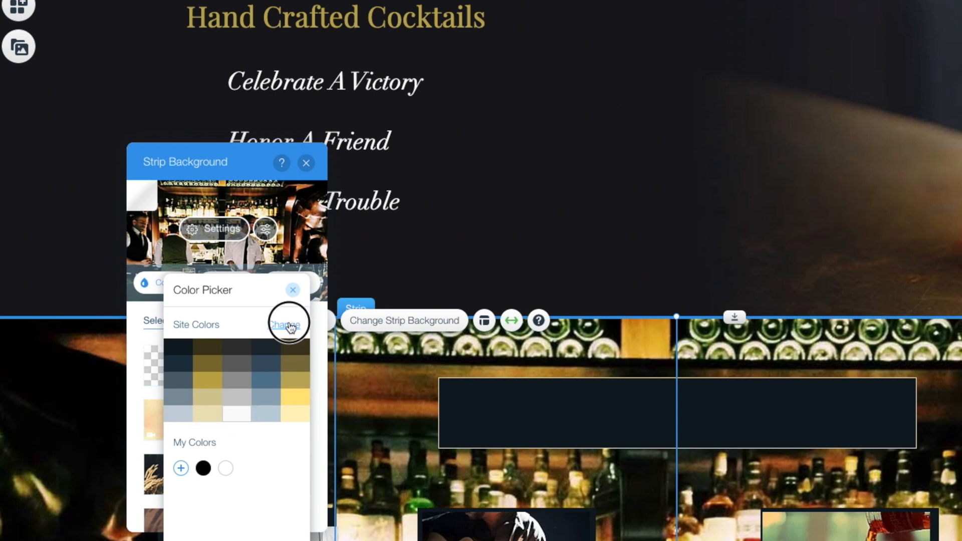
# - Bring up the alternative colour palettes beside the current site colours
pyautogui.click(284, 324)
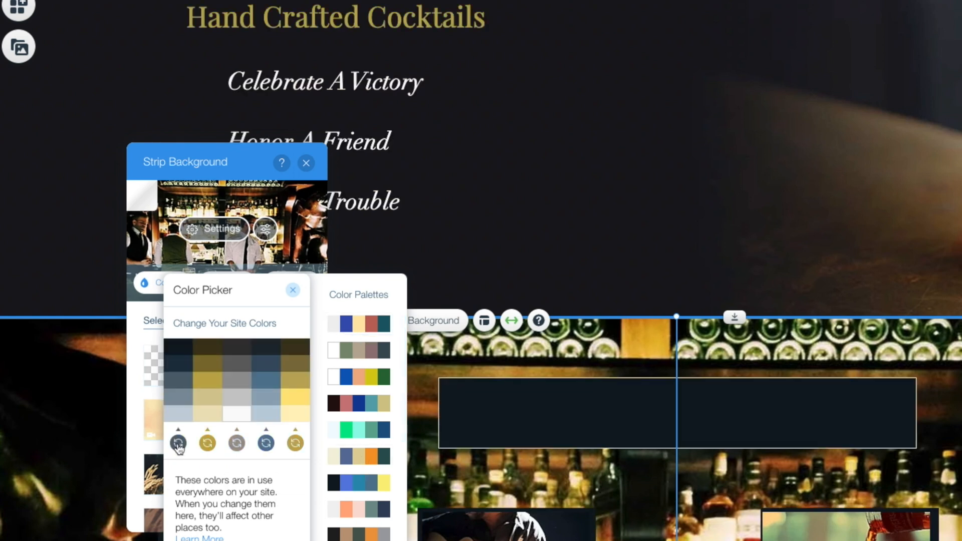
pyautogui.moveTo(264, 441)
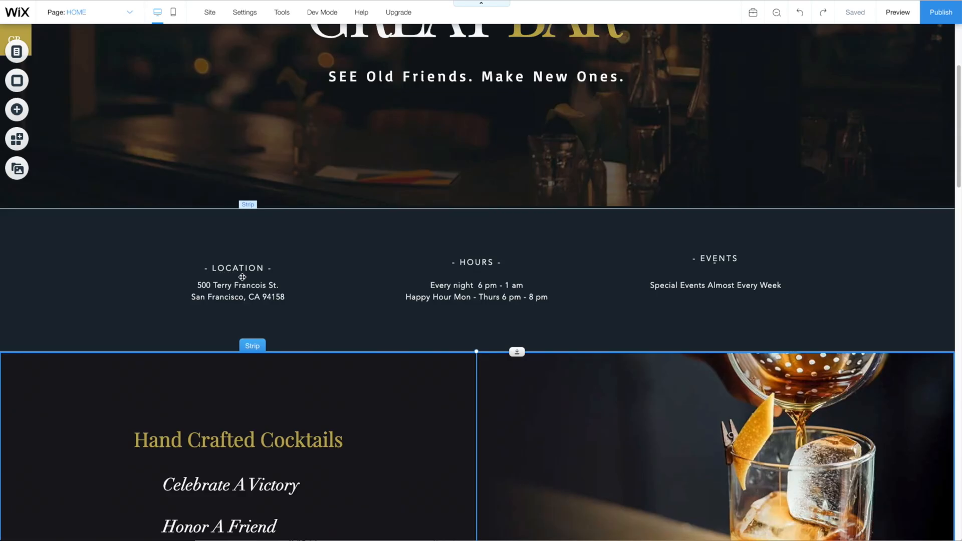
# - Dismiss the background panels and bring up the Add panel of page elements
pyautogui.click(237, 291)
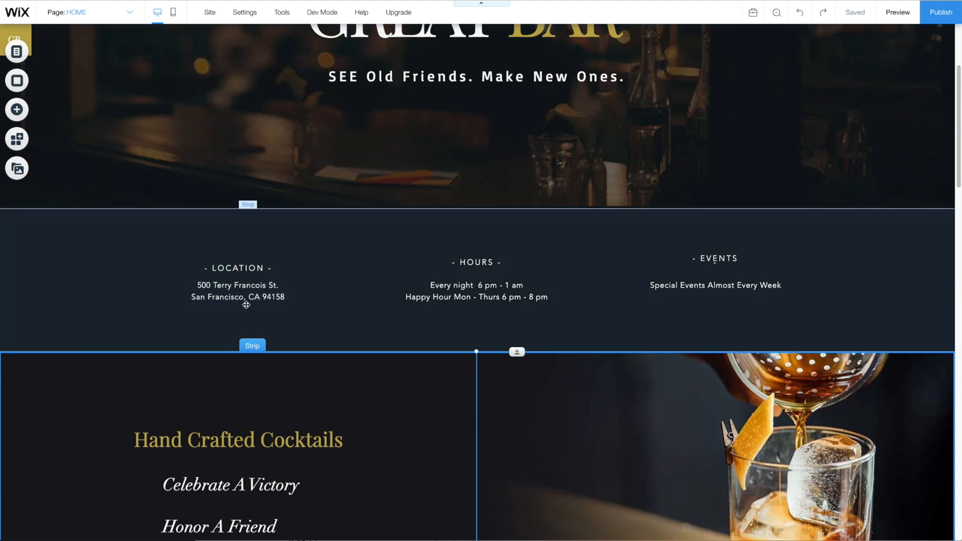
pyautogui.click(236, 291)
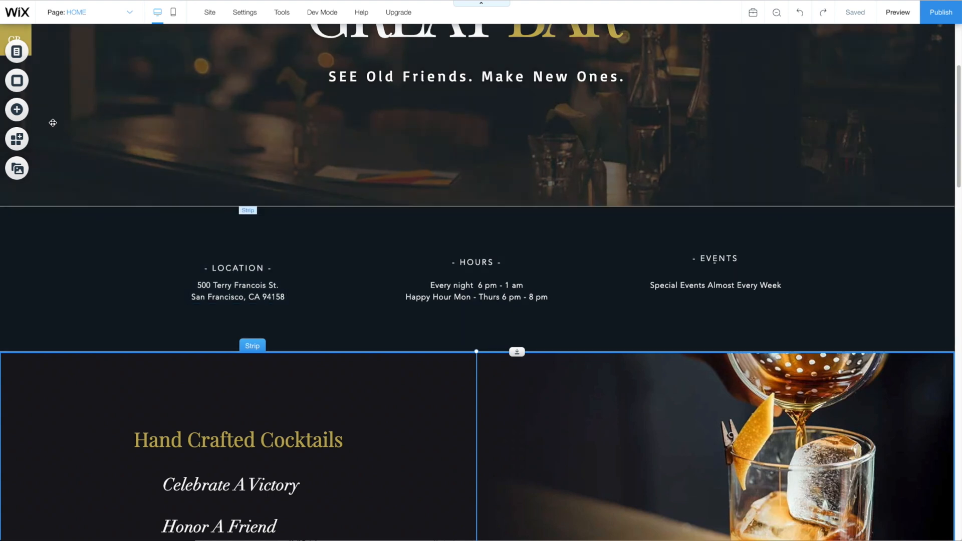
pyautogui.click(17, 110)
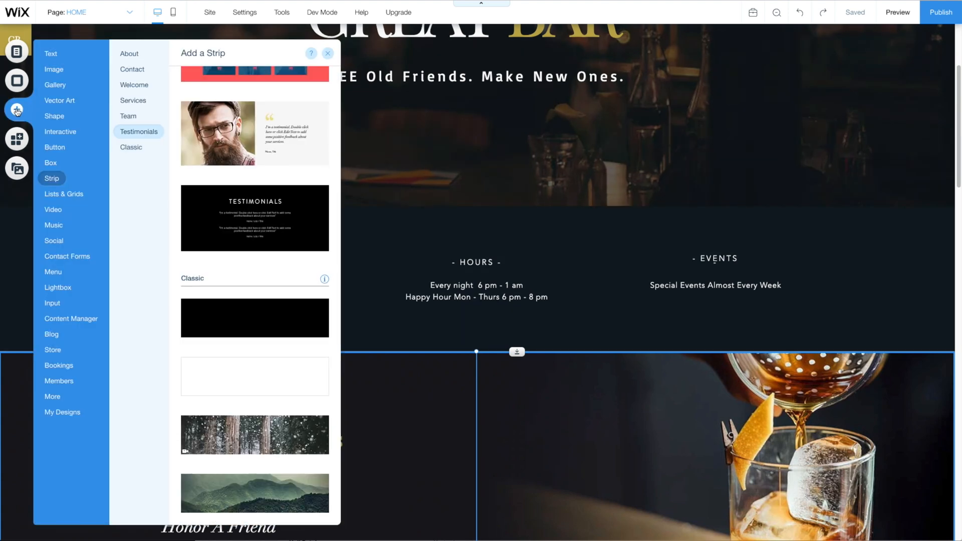
# - Browse Image sources briefly, then settle on Text with Themed Text headings, paragraphs and titles
pyautogui.click(51, 53)
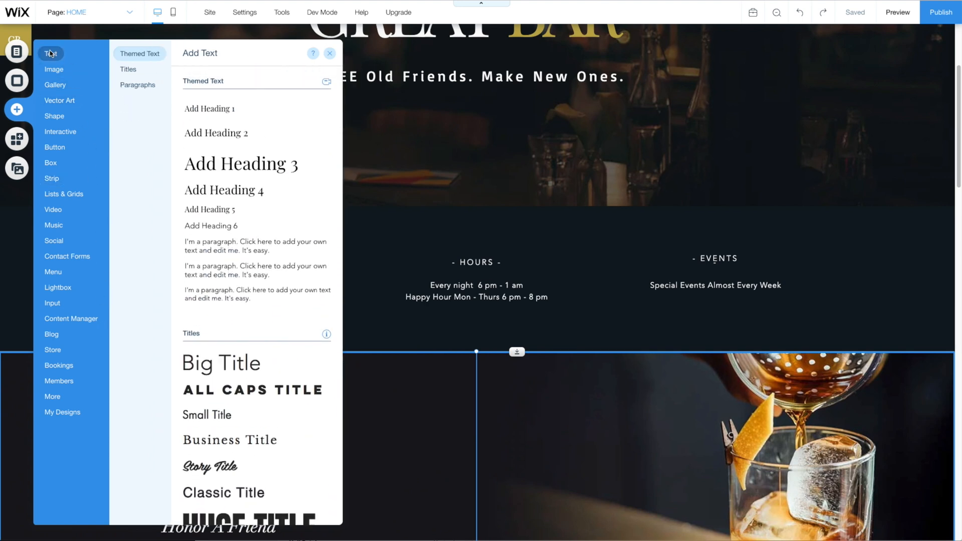
pyautogui.click(54, 69)
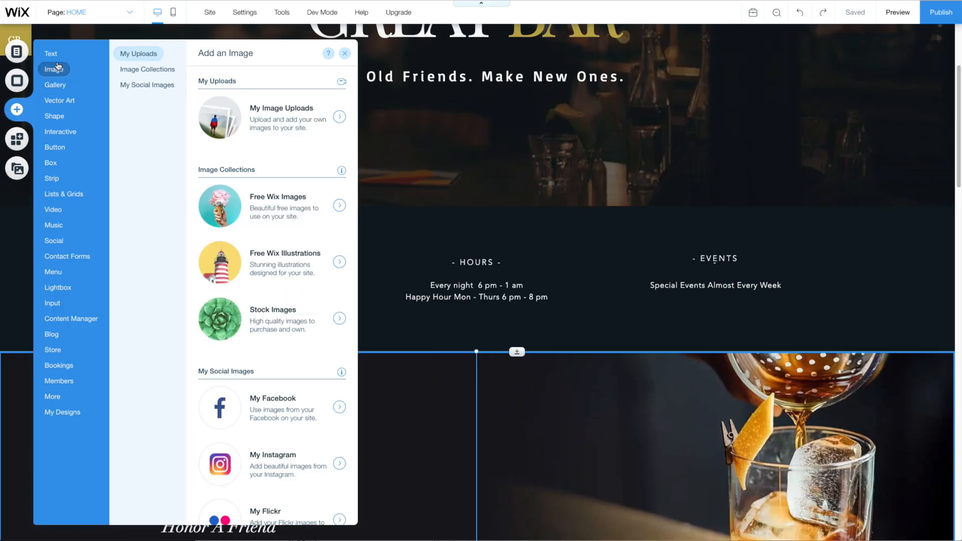
pyautogui.click(51, 53)
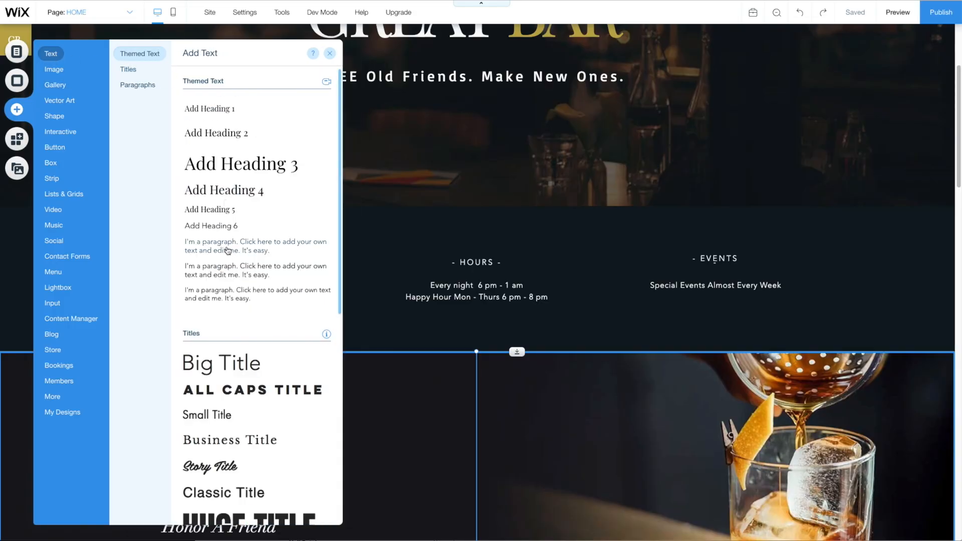